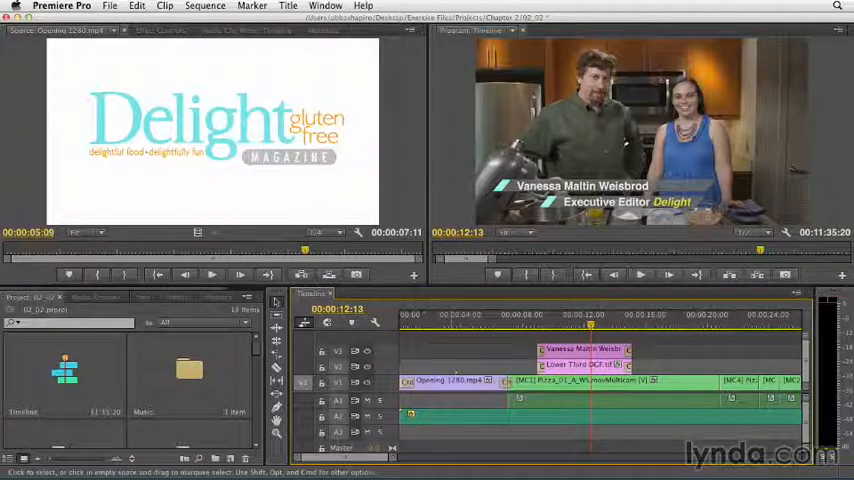
# - Request Reset Current Workspace from the Window > Workspace menu, bringing up its confirmation
pyautogui.click(324, 6)
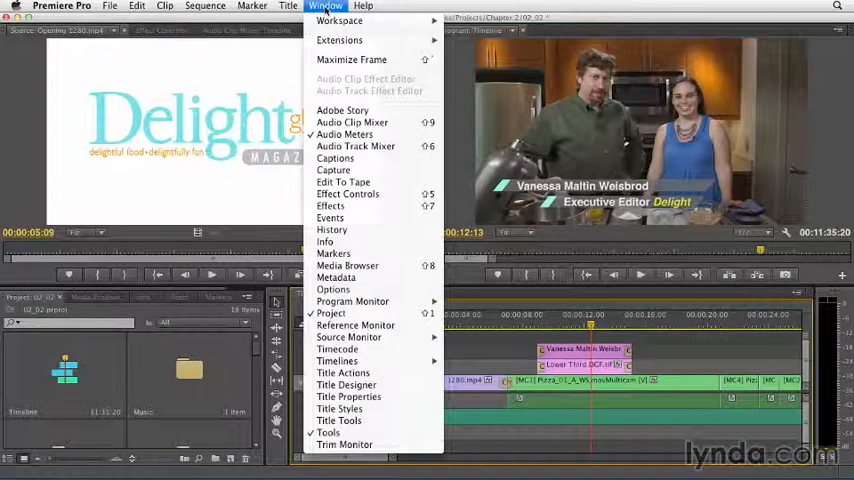
pyautogui.moveTo(340, 20)
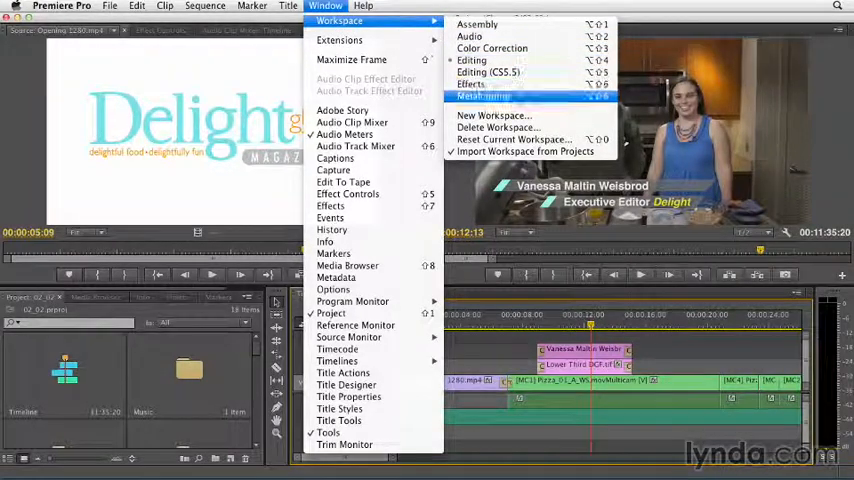
pyautogui.moveTo(512, 140)
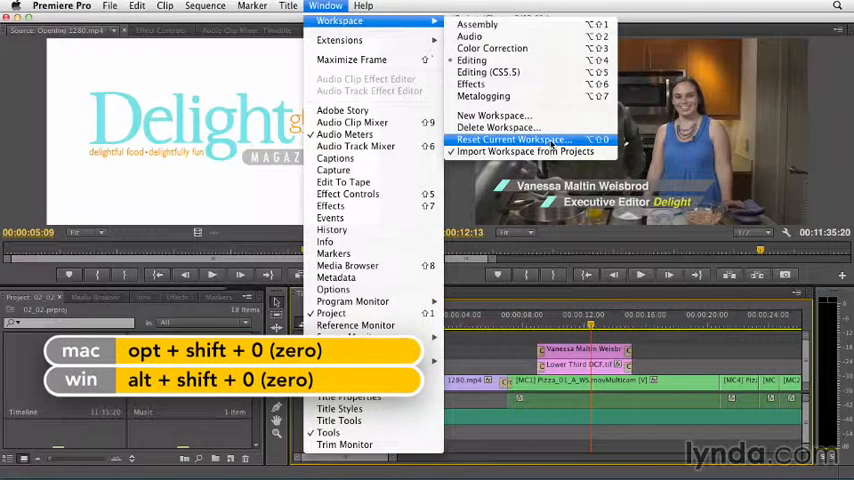
pyautogui.click(512, 140)
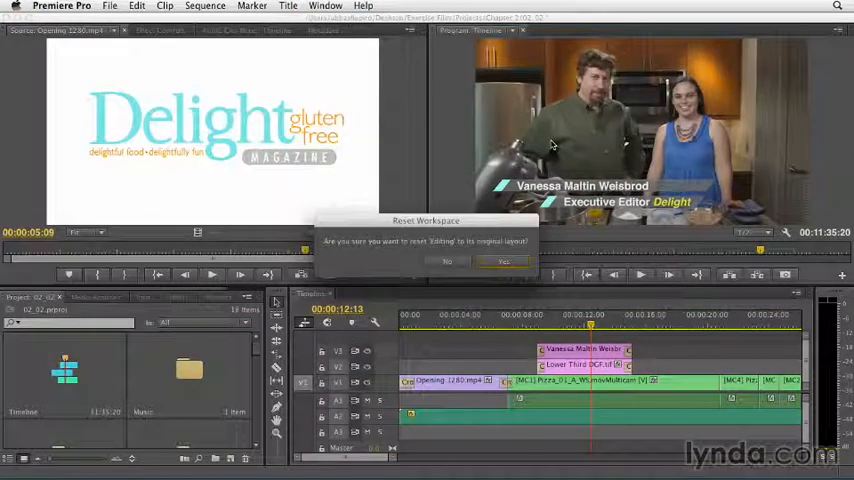
pyautogui.click(504, 260)
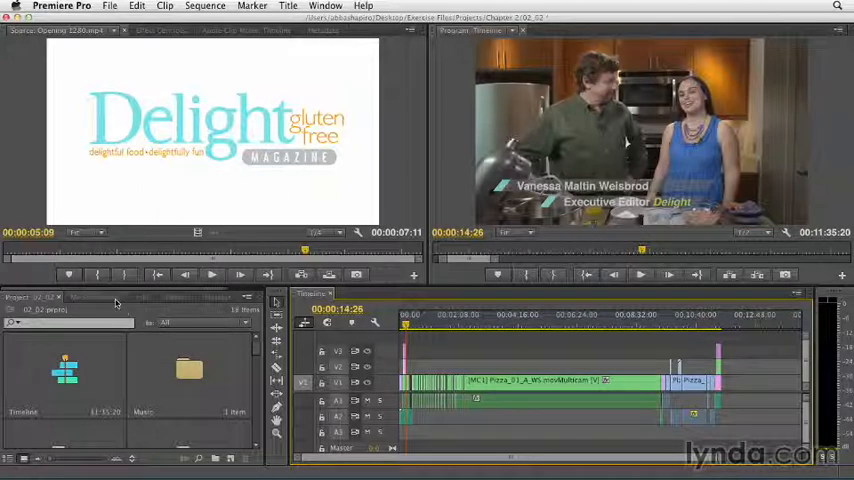
# - Cycle through the Media Browser, Info and Effects panels, then show the Audio Clip Mixer
pyautogui.click(96, 296)
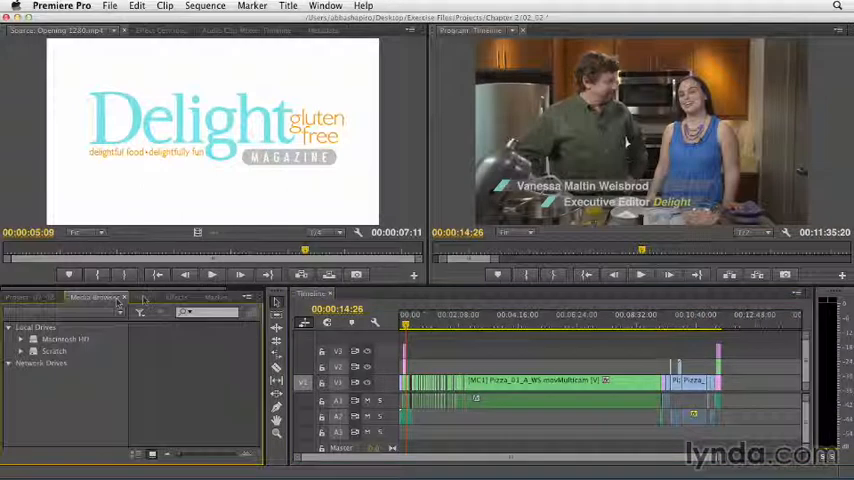
pyautogui.click(144, 296)
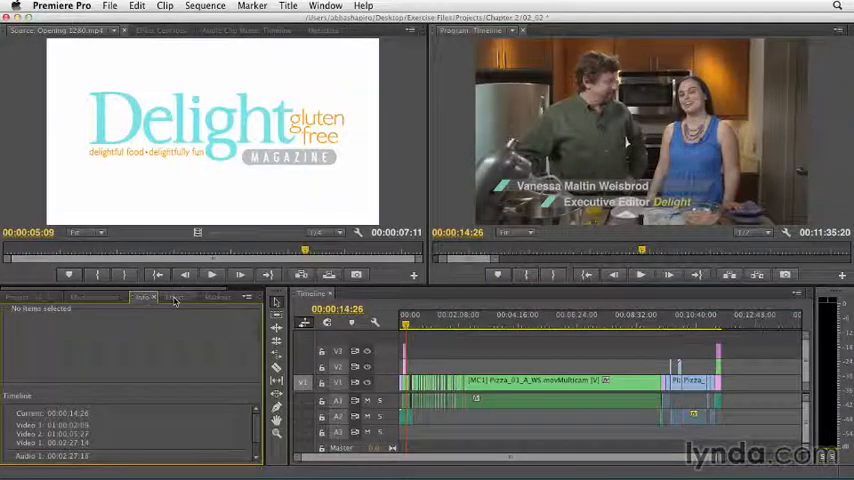
pyautogui.click(176, 296)
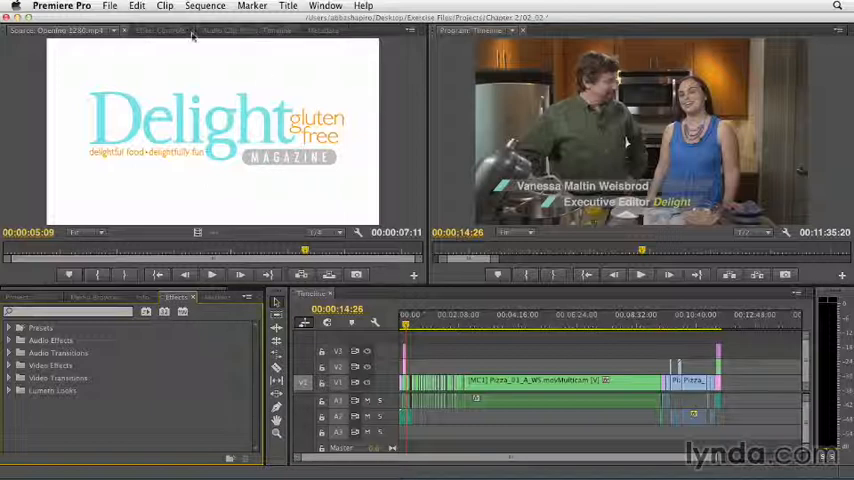
pyautogui.click(250, 30)
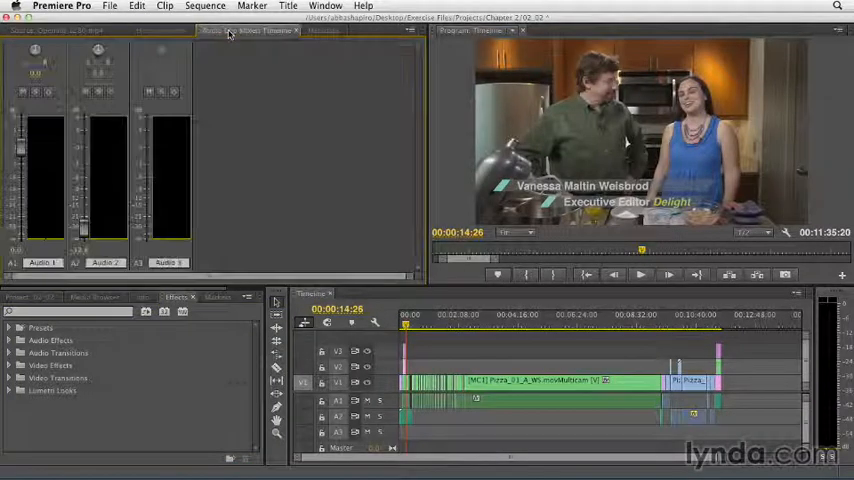